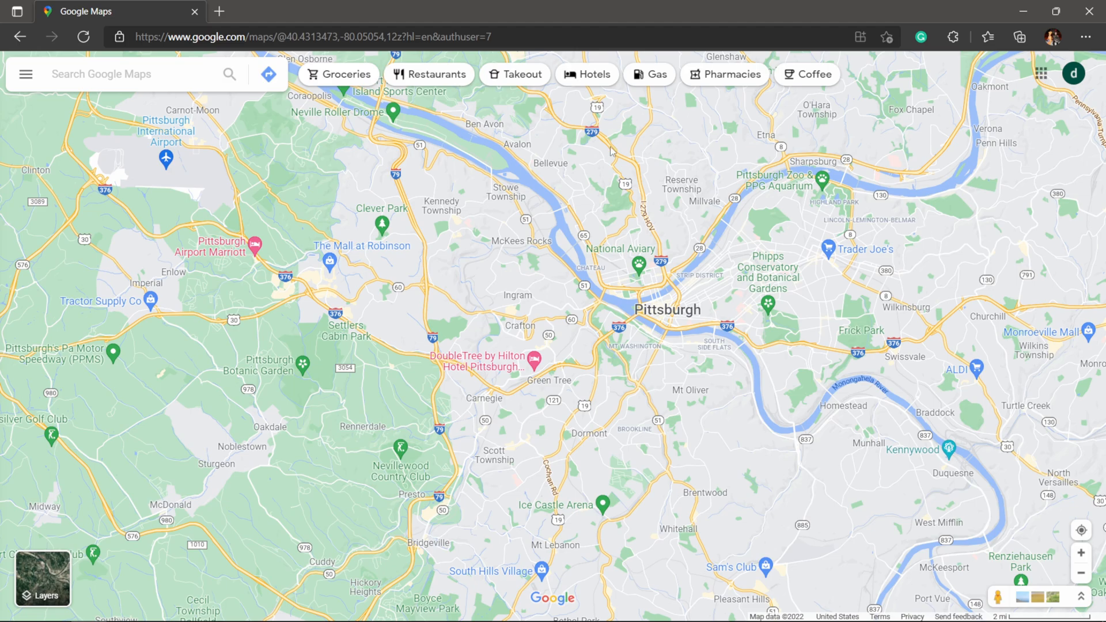
mouse_move(895, 255)
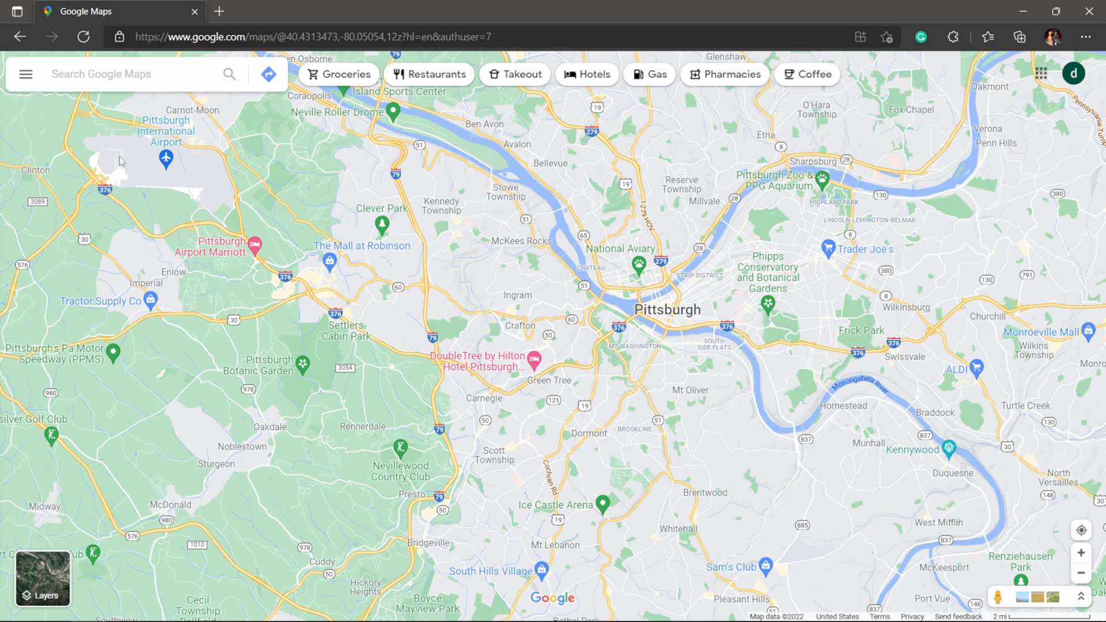
- Show the Maps list in Google Maps' Saved panel, which lists no maps yet
click(25, 73)
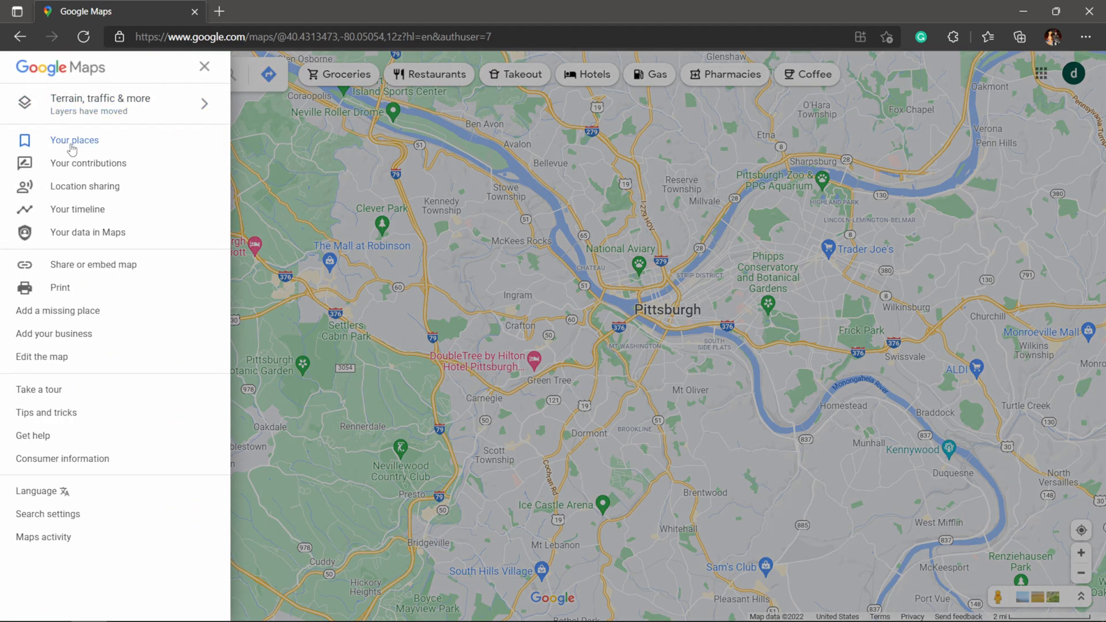
click(74, 140)
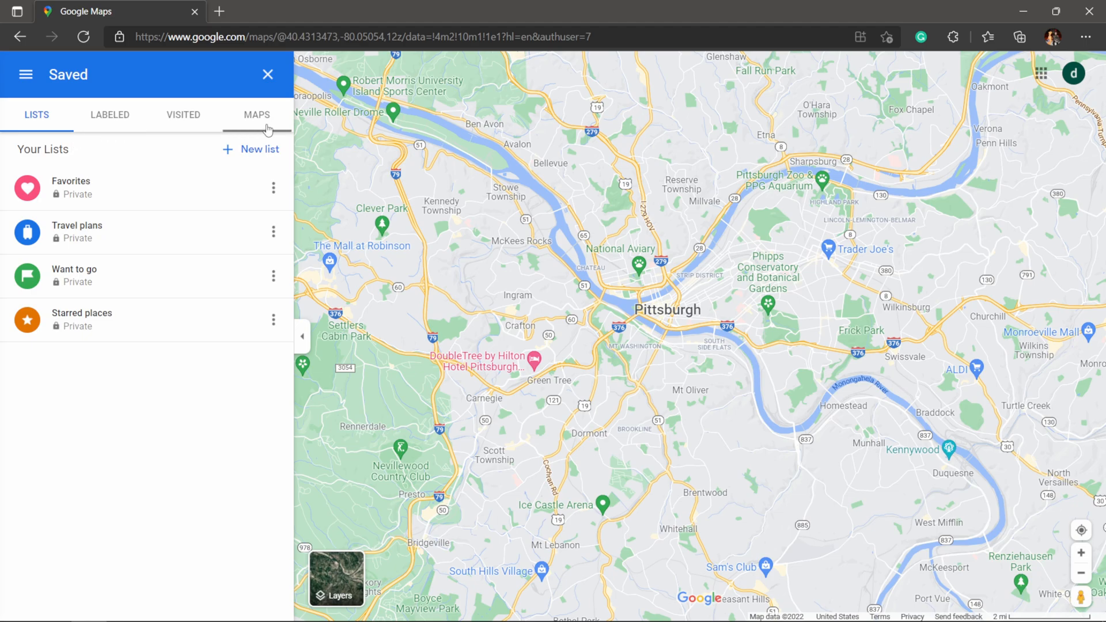
click(256, 114)
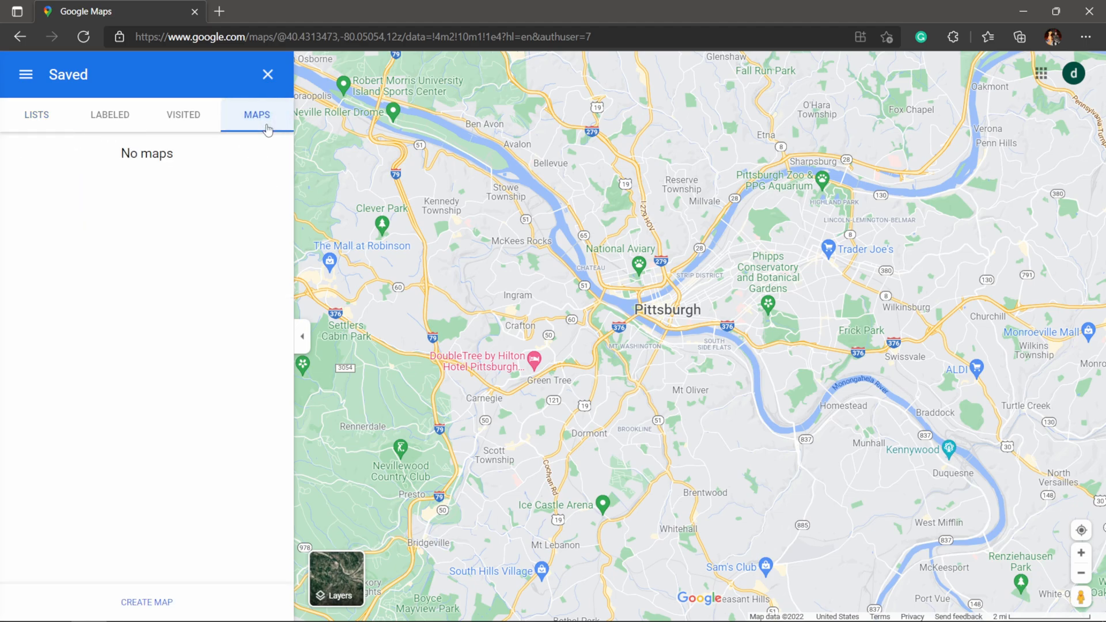
- Create a new untitled map and start an import into its Untitled layer
click(146, 602)
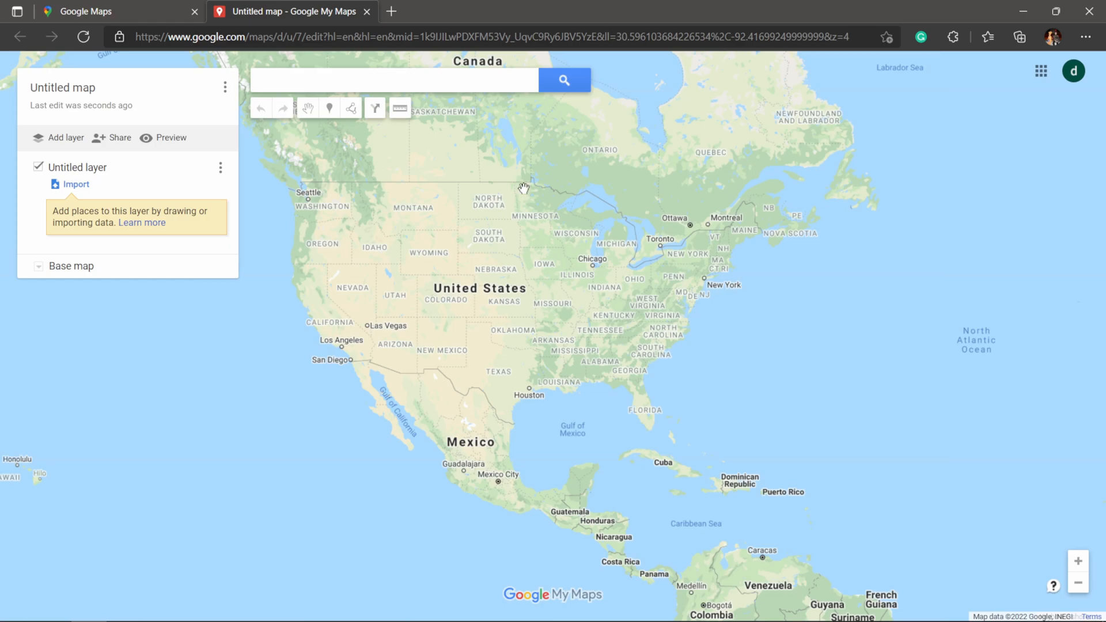
mouse_move(78, 94)
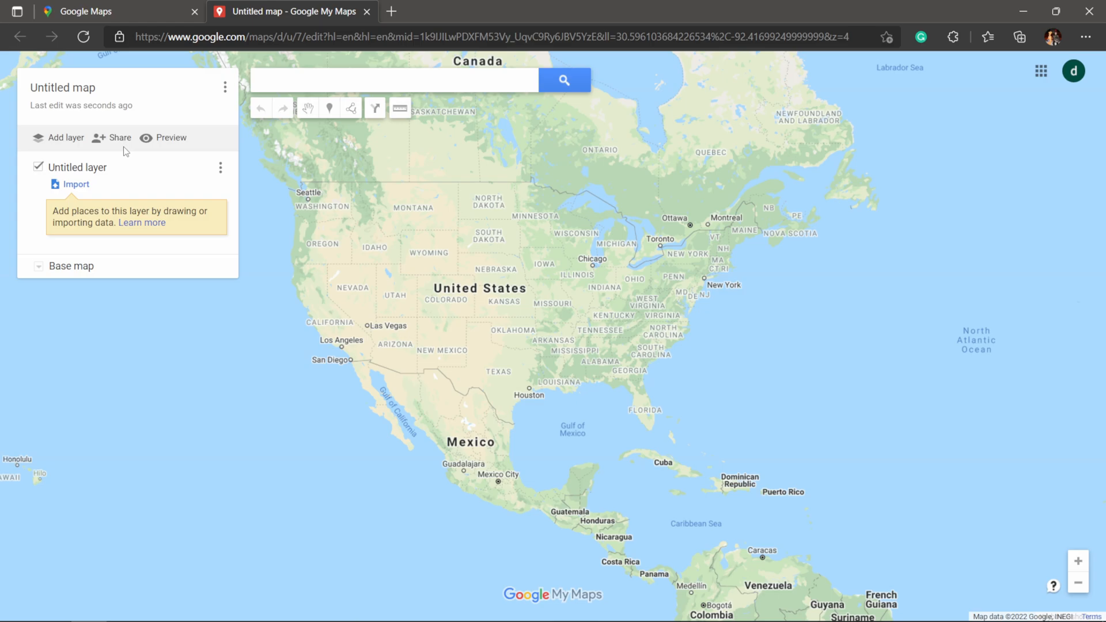
mouse_move(75, 184)
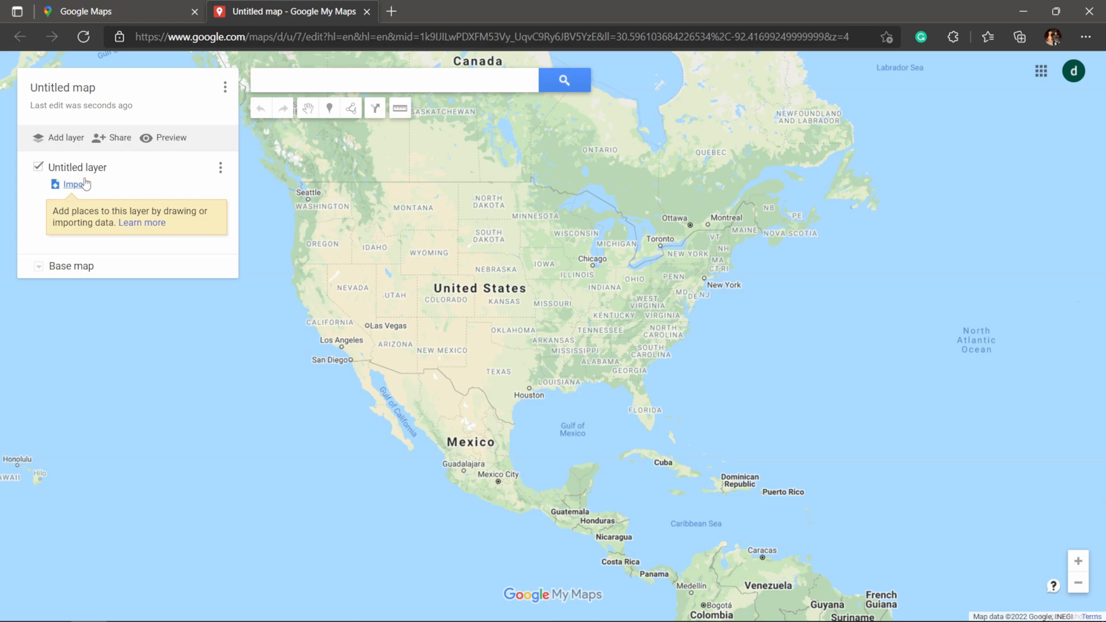
mouse_move(75, 184)
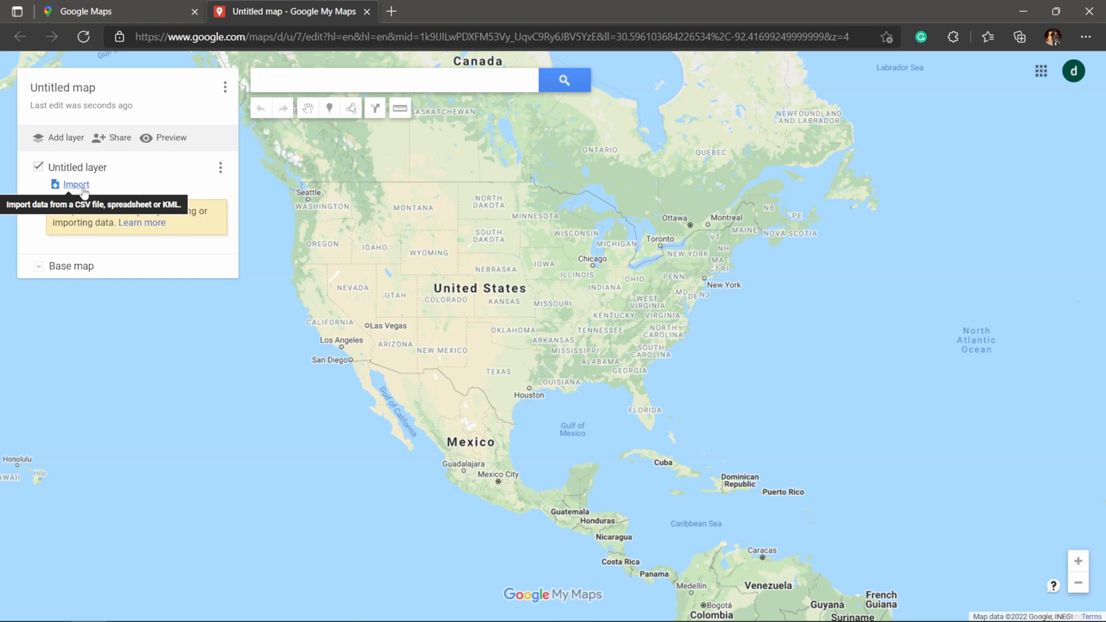
click(75, 184)
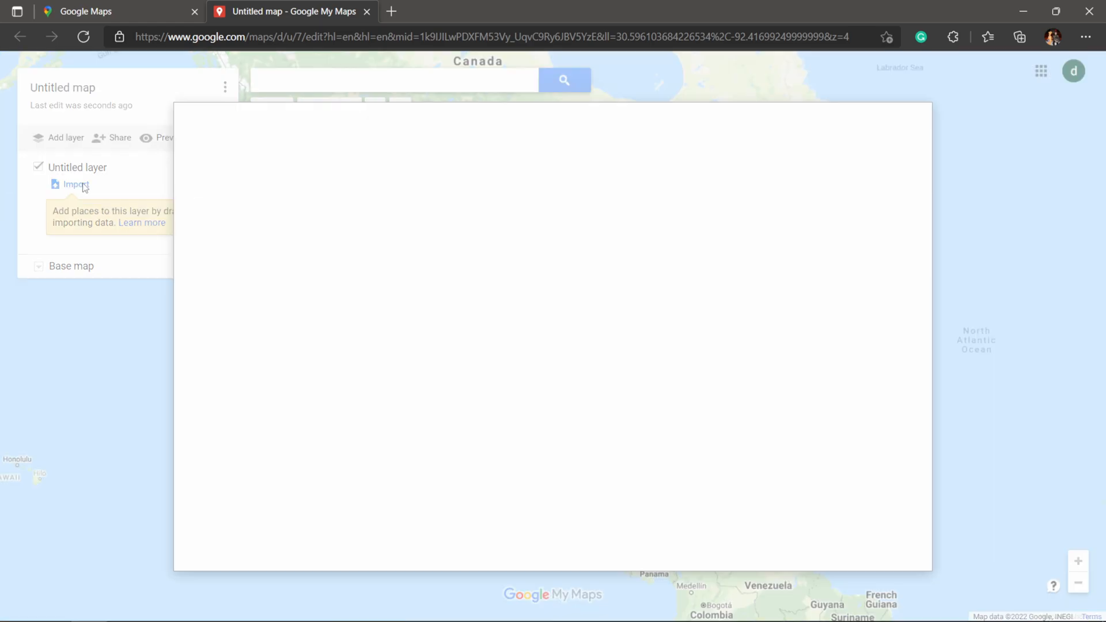
- Drag the Winbush Google Earth KMZ file from the Desktop\KMZ folder into the upload area
click(75, 184)
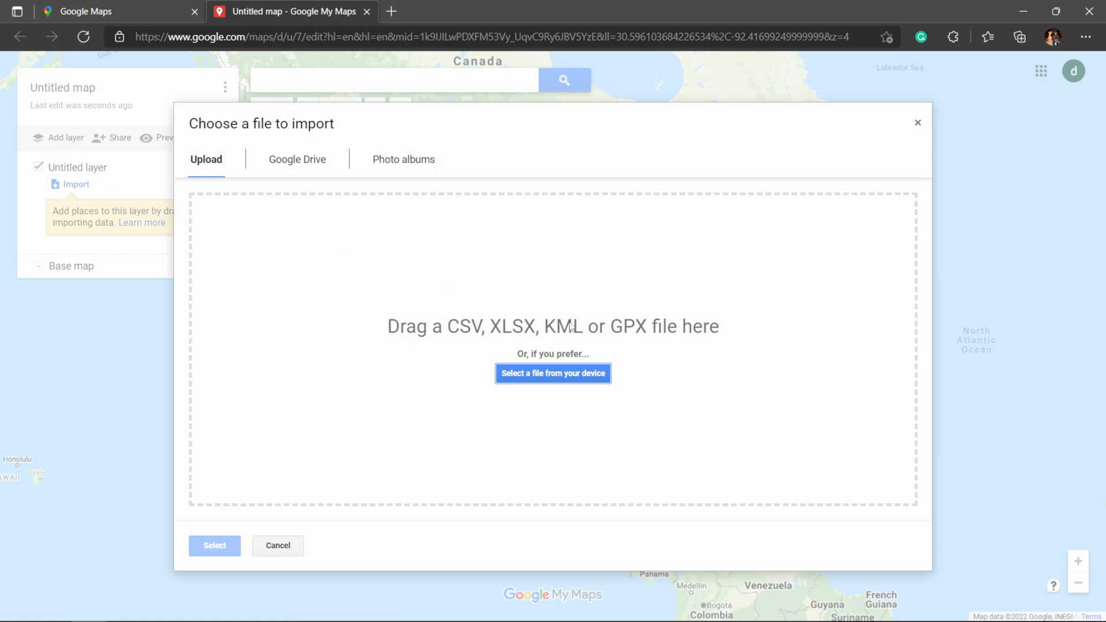
mouse_move(677, 362)
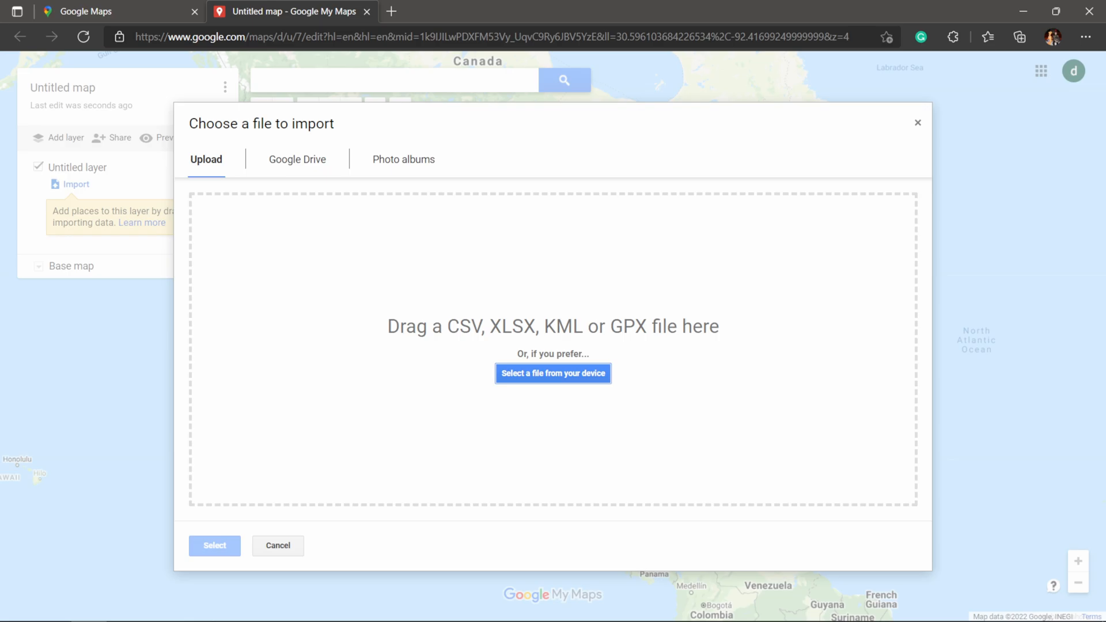
click(552, 373)
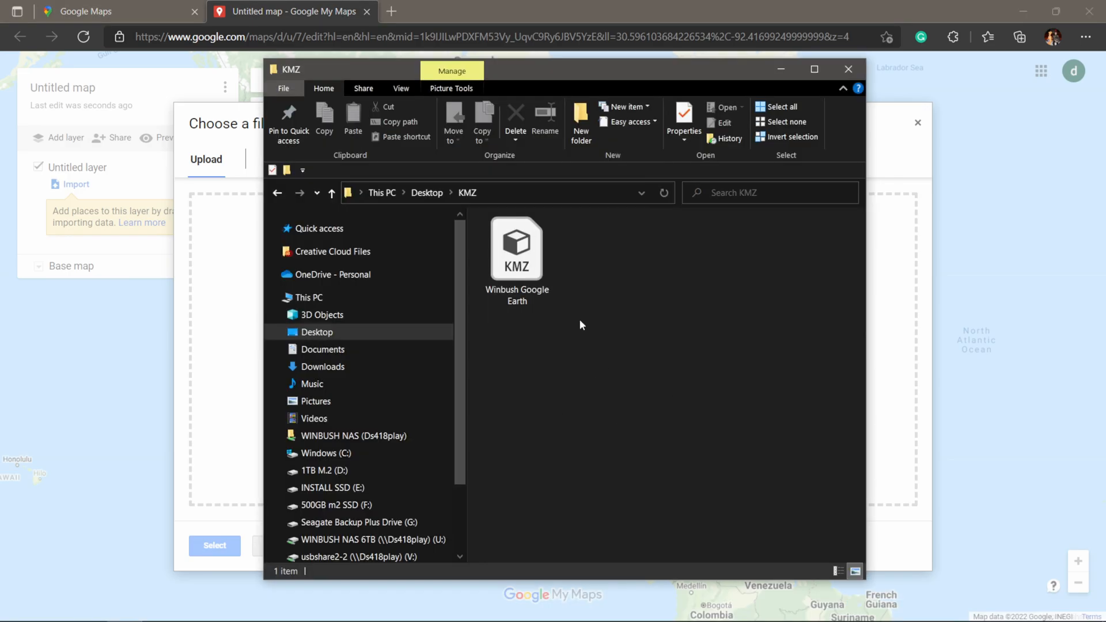
mouse_move(535, 255)
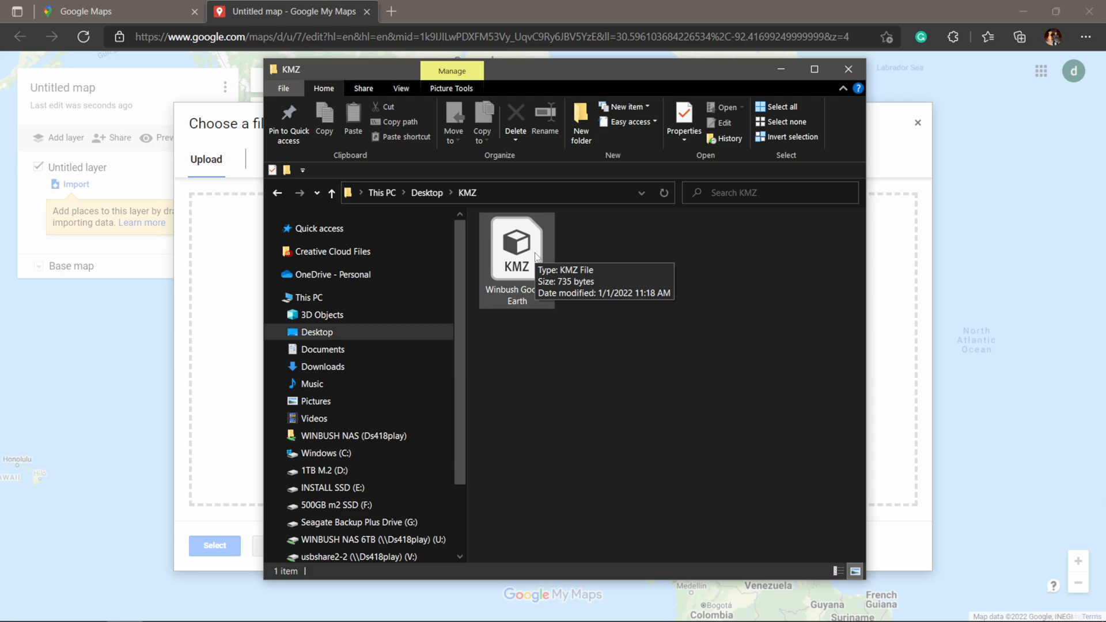
mouse_move(557, 78)
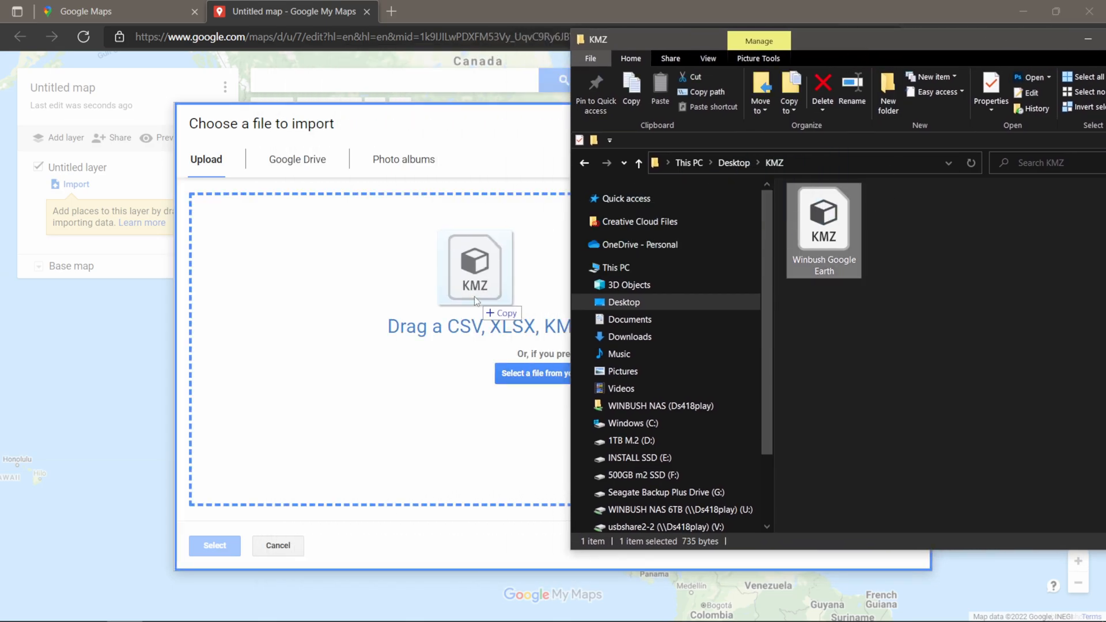
drag(823, 219, 477, 268)
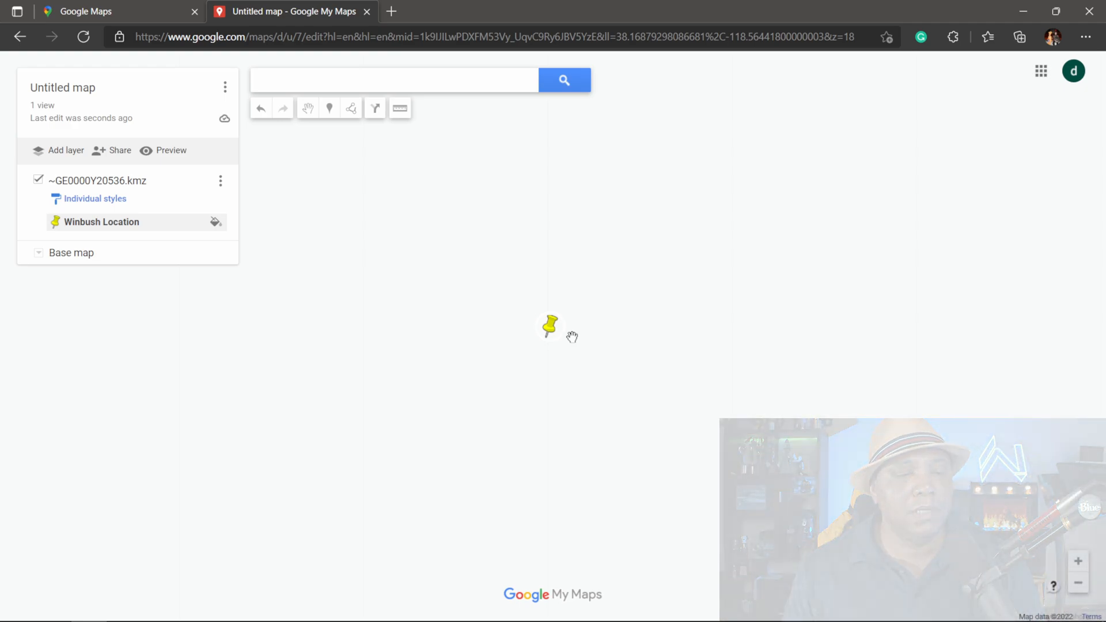
- Show the base map style choices for the map with the imported Winbush Location pin
click(39, 254)
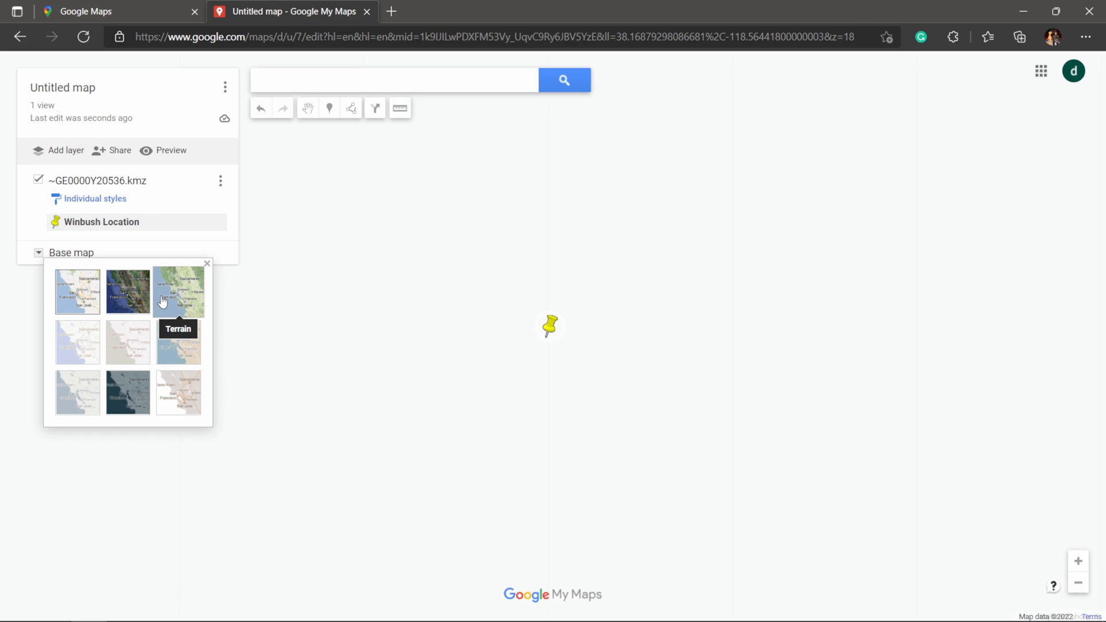
mouse_move(179, 343)
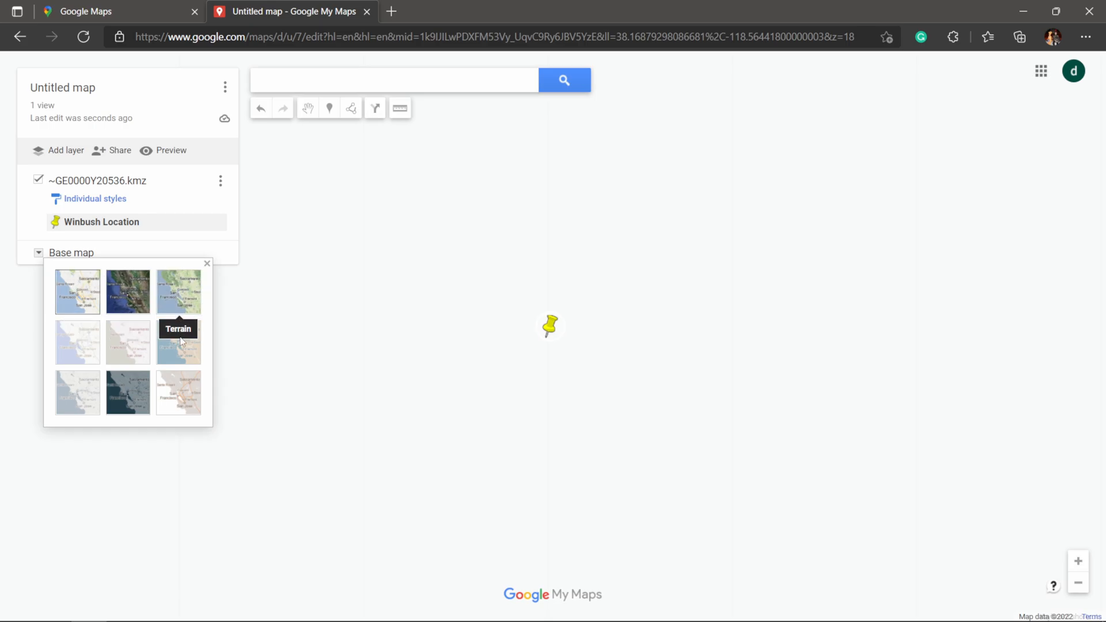
- Switch to Satellite imagery and copy the pin's coordinates 38.16879, -118.56441
click(127, 292)
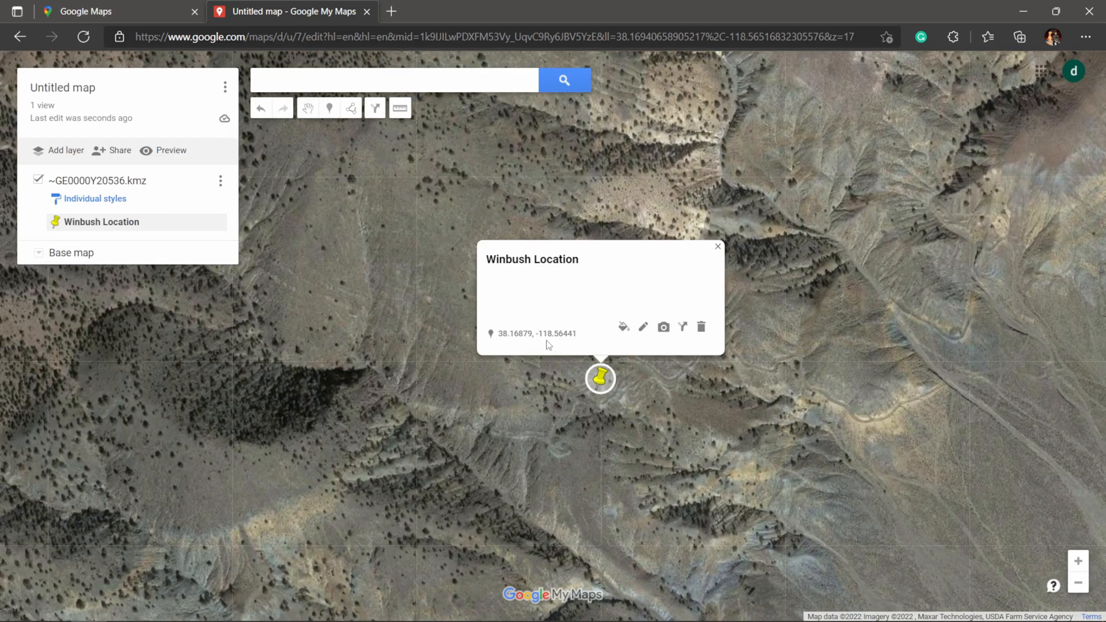
double_click(518, 333)
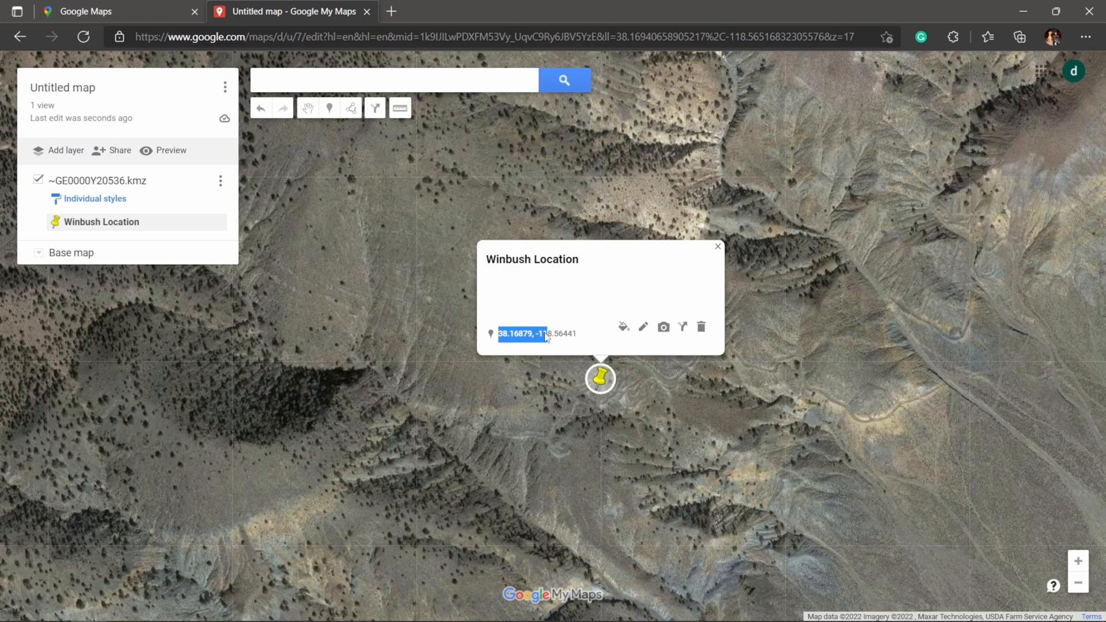
right_click(527, 333)
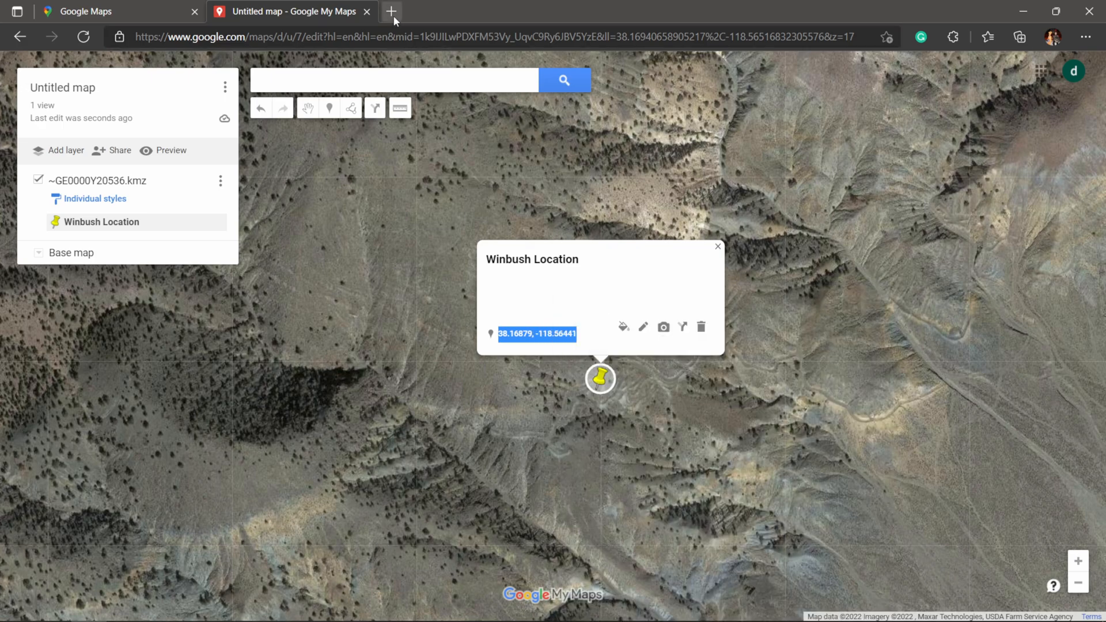
- Search Google for '38.16879, -118.56441' and open the map result in Google Maps
click(392, 11)
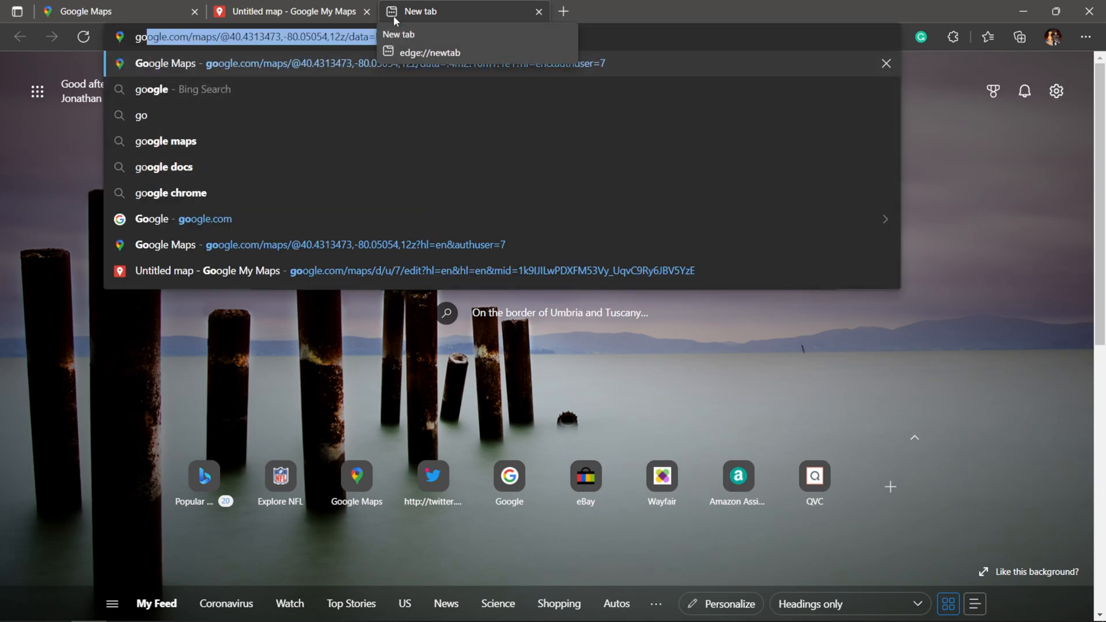
click(205, 219)
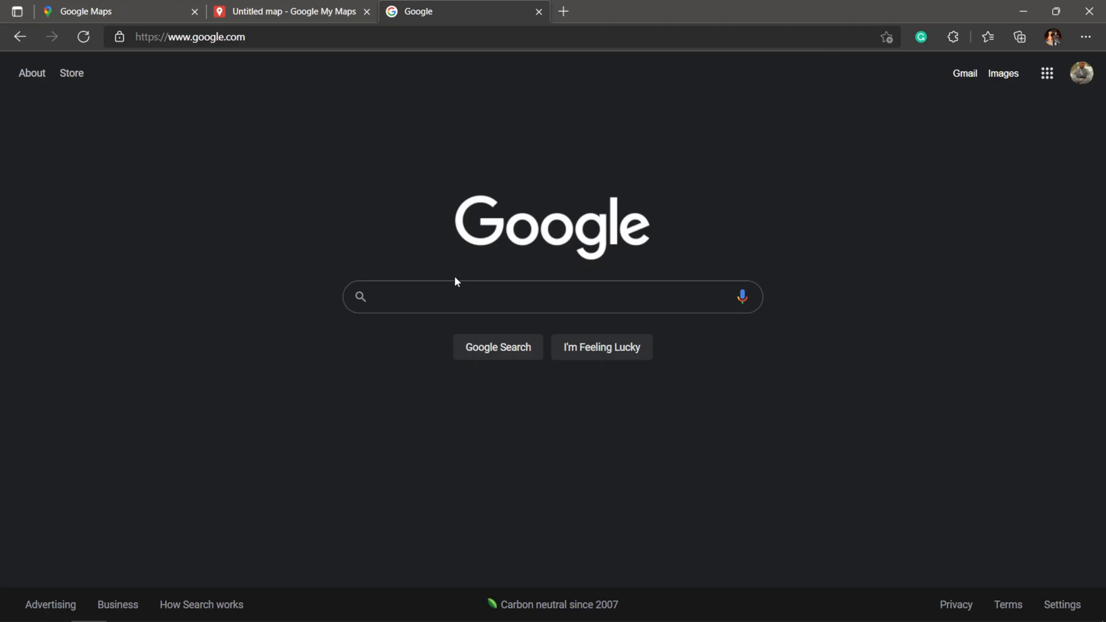
text(38.16879, -118.56441)
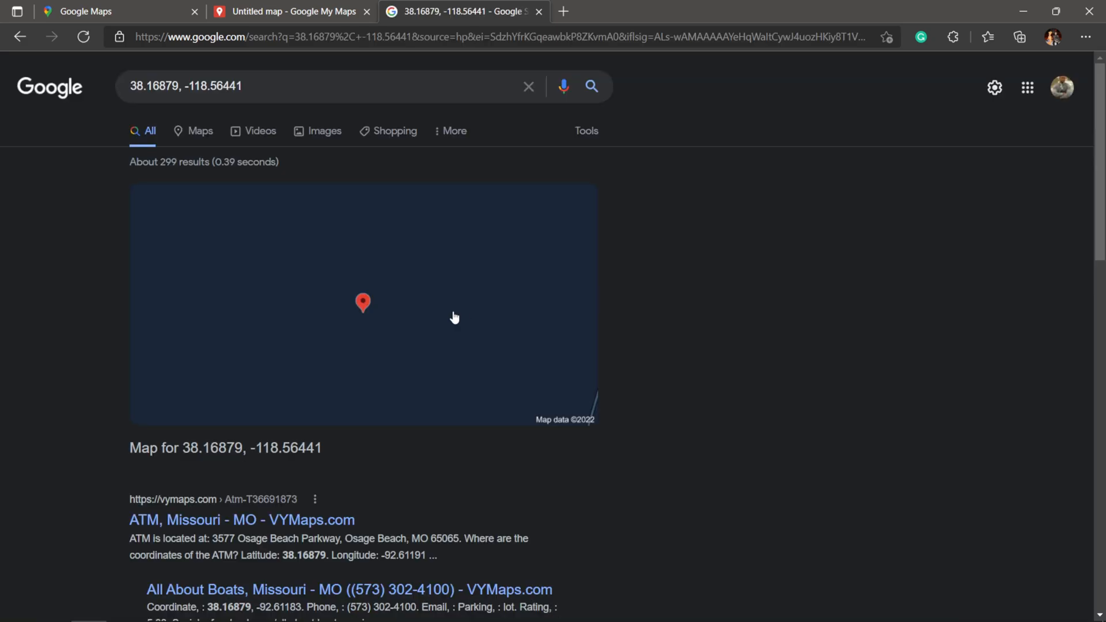
click(362, 303)
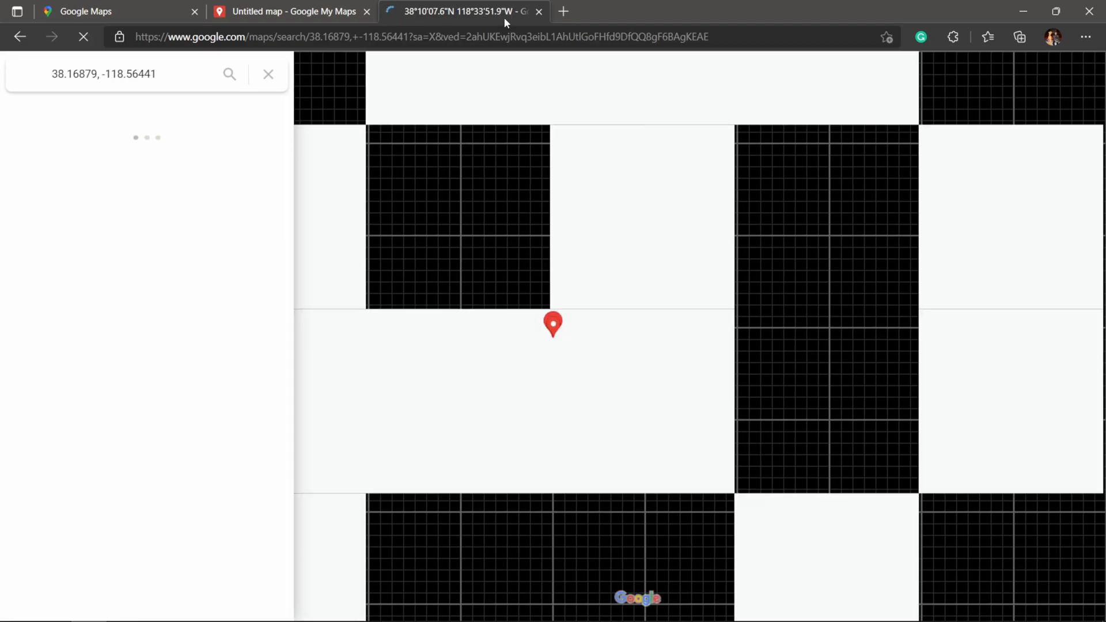
- Compare the My Maps pin with the Google Maps satellite view of the coordinates
click(293, 11)
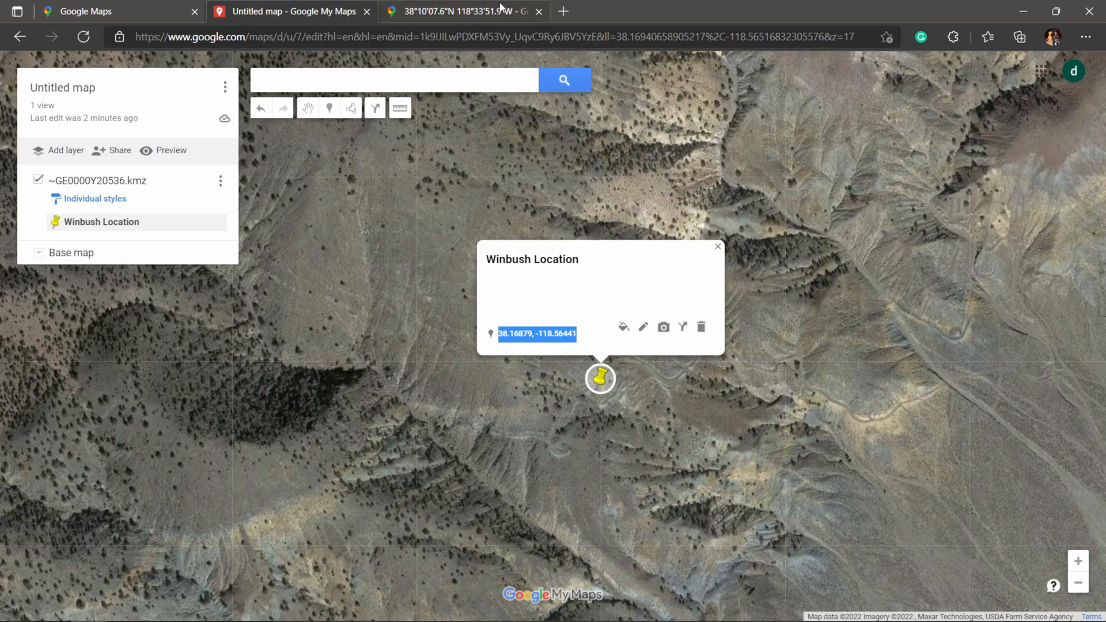
click(458, 12)
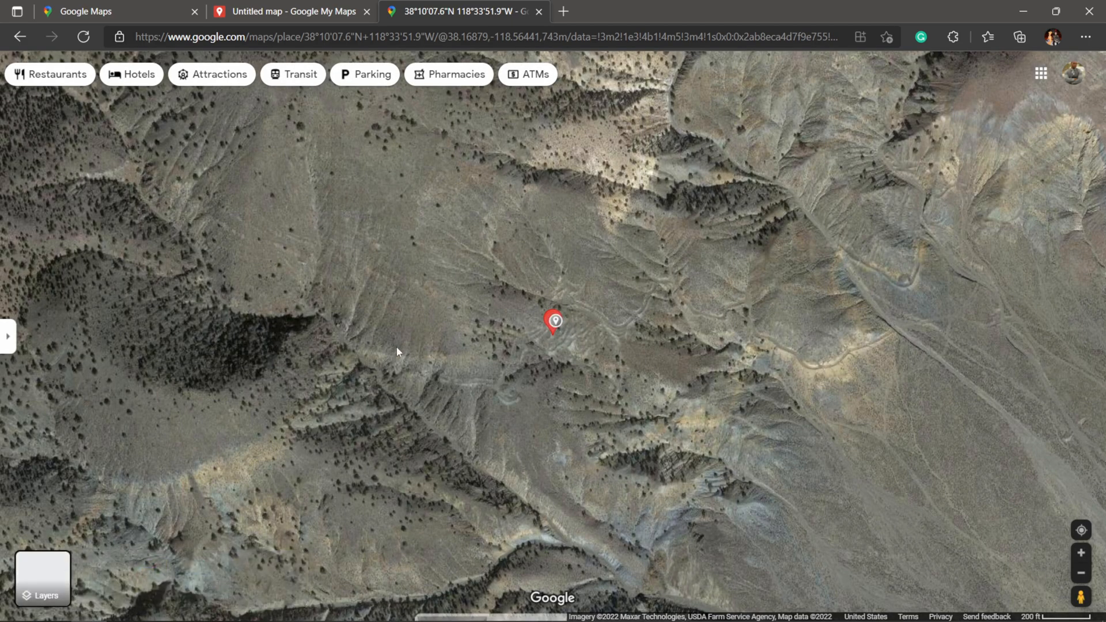
mouse_move(554, 323)
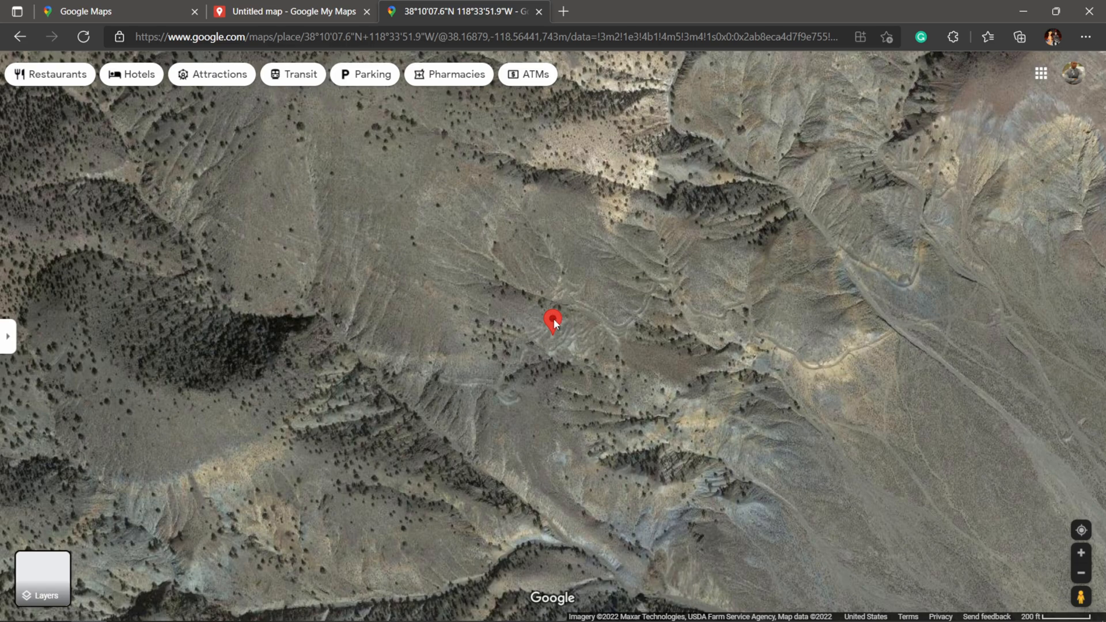
mouse_move(555, 332)
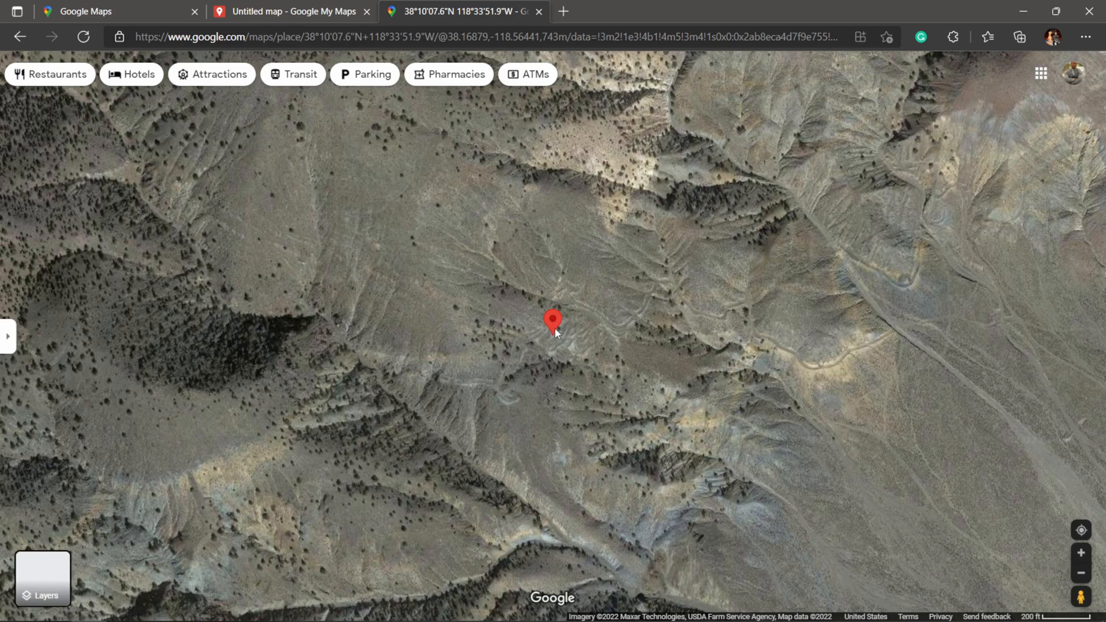